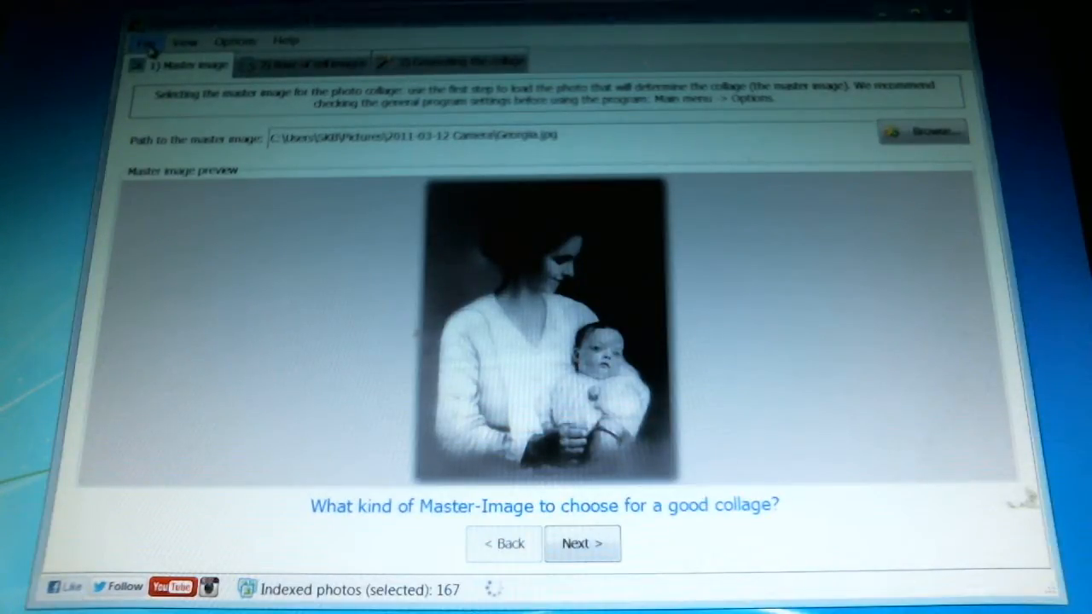
# Keep the 167-photo folder as the cell image base and advance to collage generation
pyautogui.click(143, 40)
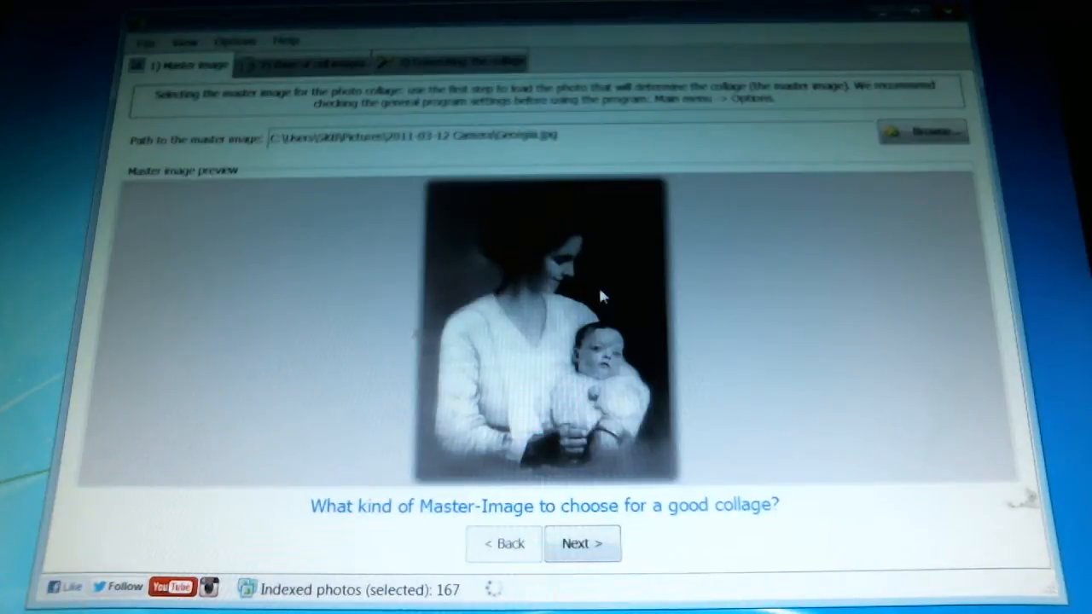
pyautogui.moveTo(580, 286)
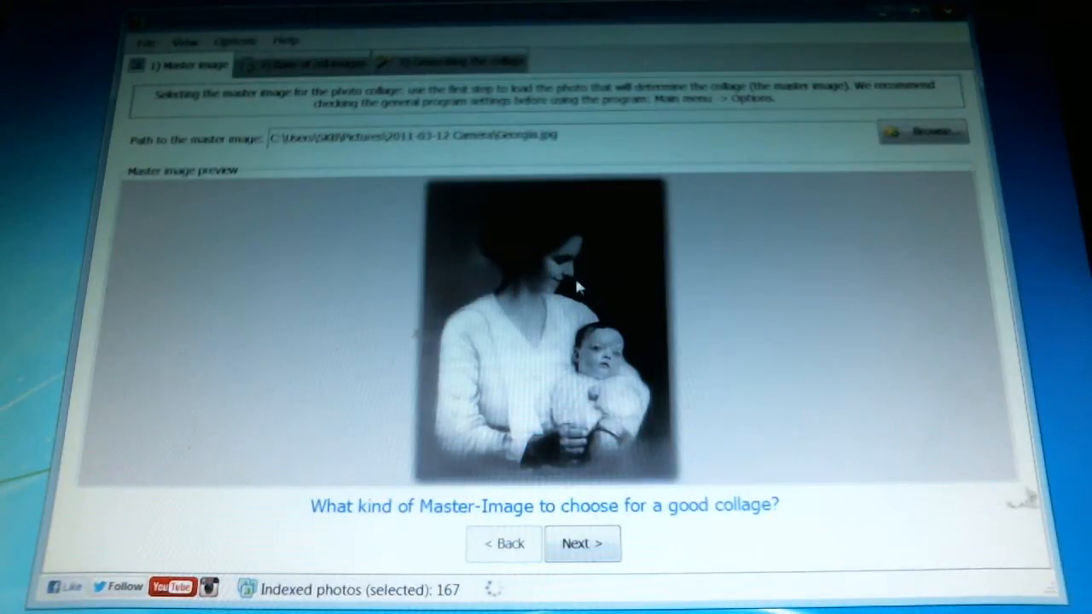
pyautogui.moveTo(655, 497)
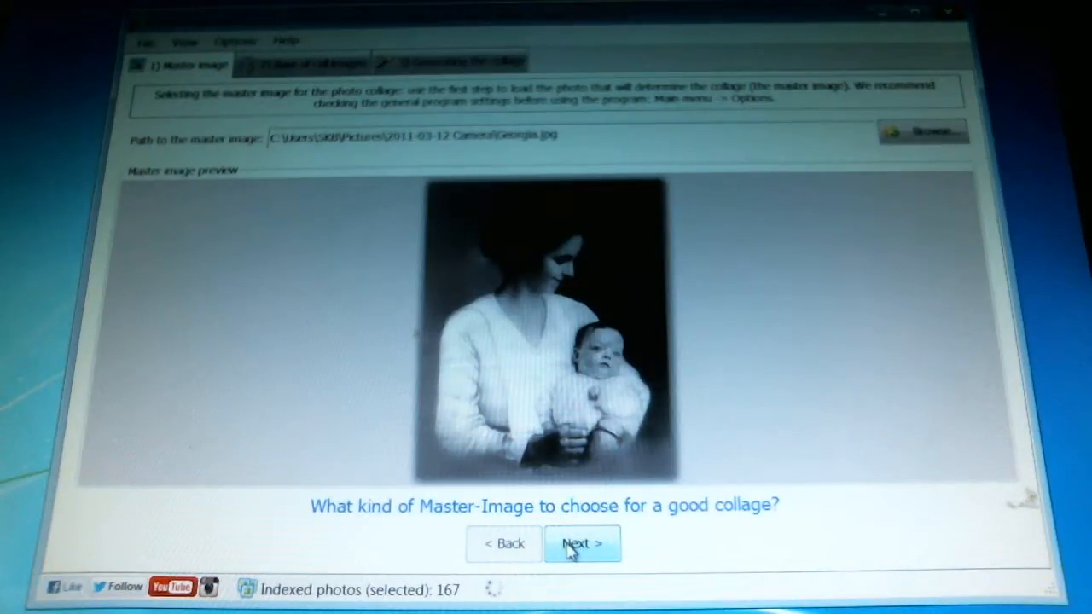
pyautogui.click(583, 543)
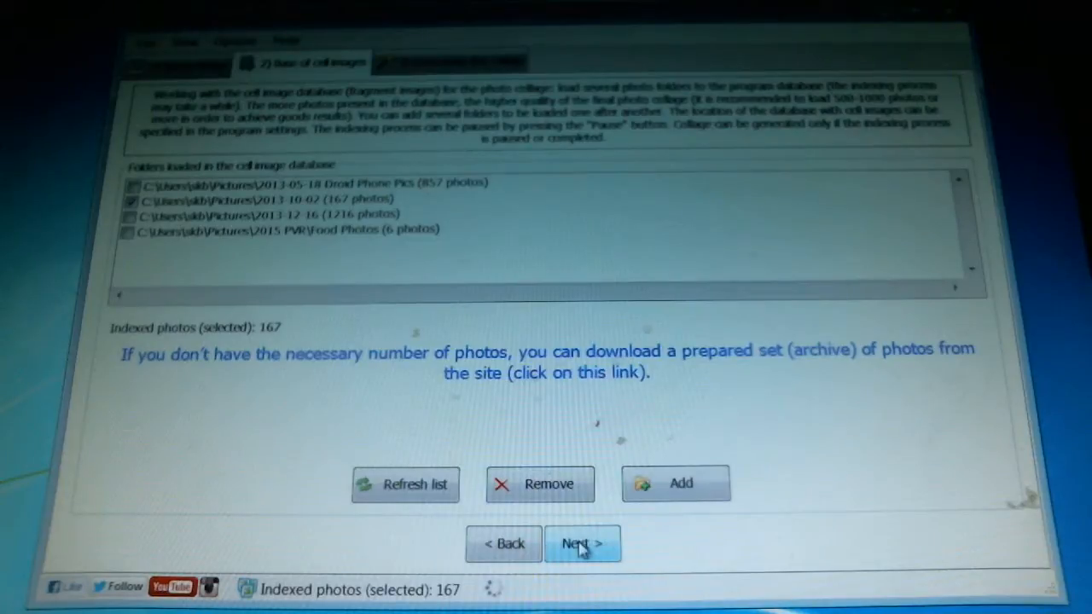
pyautogui.click(583, 543)
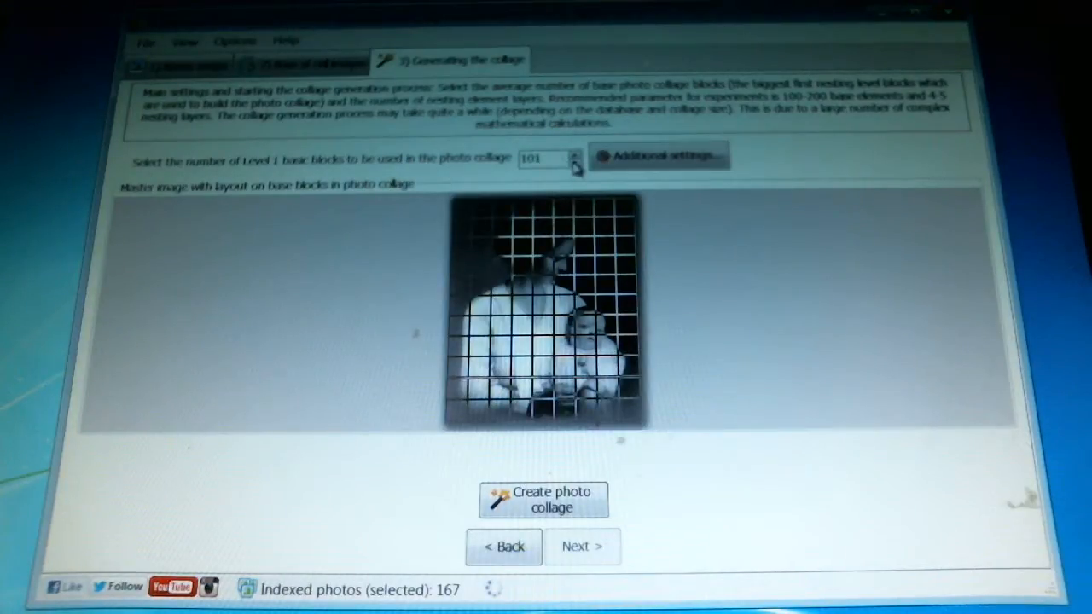
# Lower the Level 1 basic blocks count from 101 to 100
pyautogui.click(573, 164)
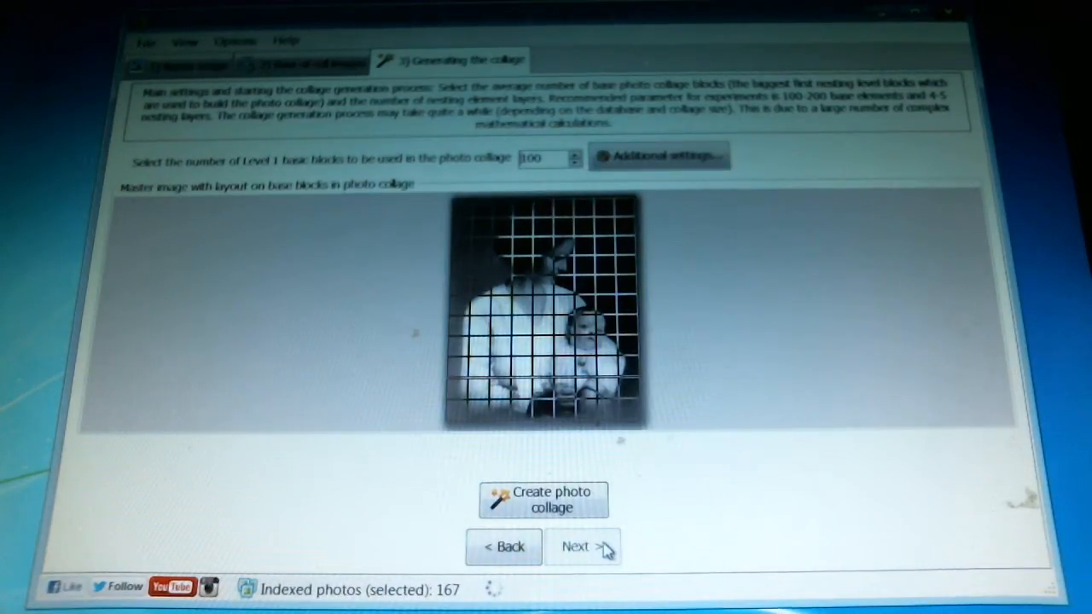
pyautogui.moveTo(555, 474)
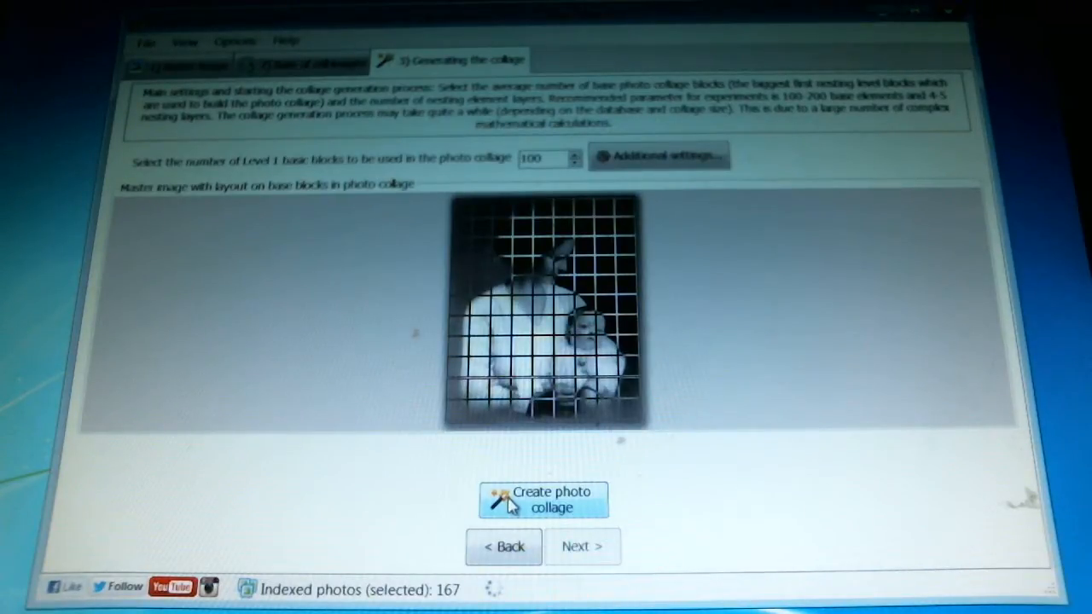
# Create the photo collage and let it compile into the Correcting the collage step
pyautogui.click(544, 499)
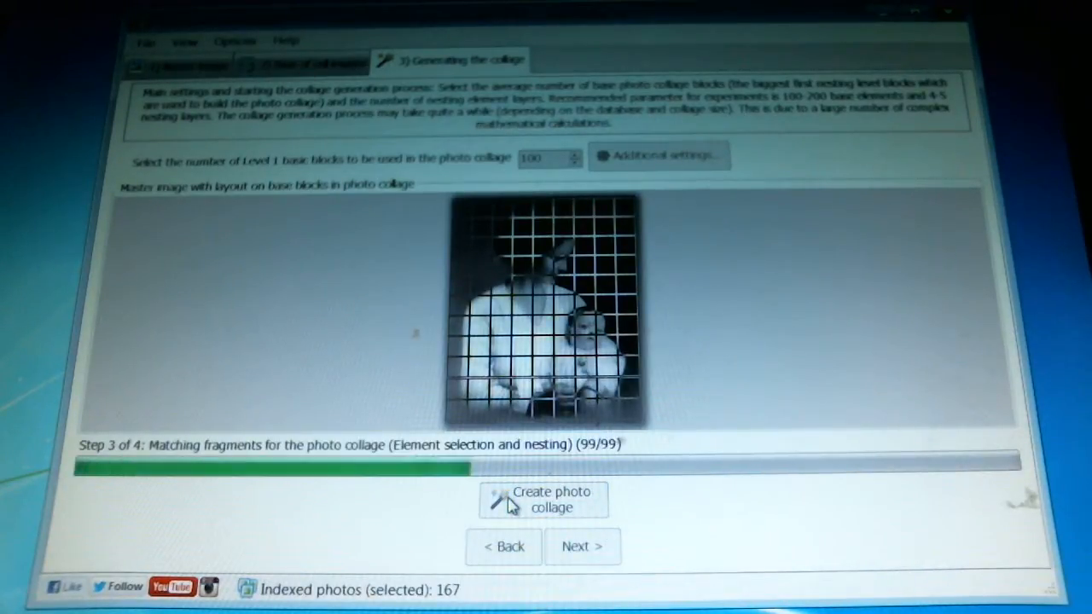
pyautogui.click(544, 500)
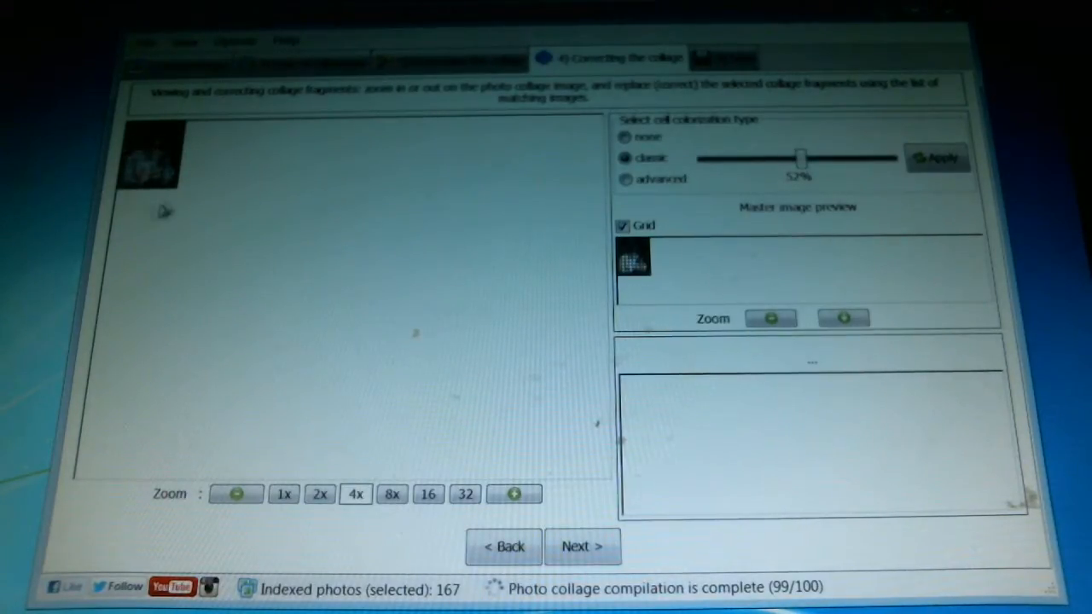
# Zoom the collage preview to 16× to show the mother-and-baby mosaic
pyautogui.click(428, 494)
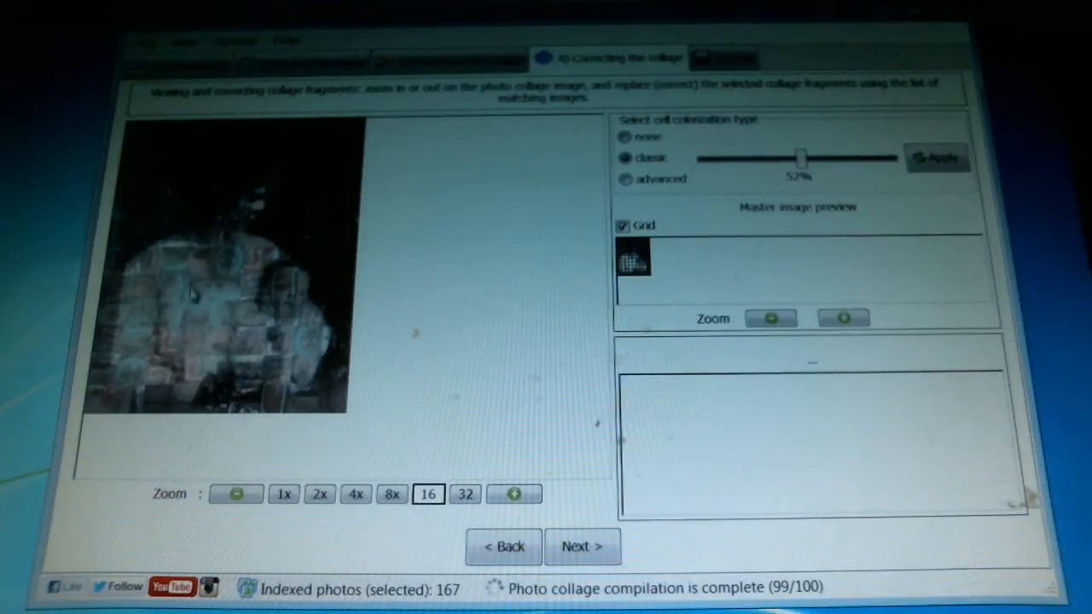
# Reduce classic colorization from 53% to 19% and apply it to the cells
pyautogui.moveTo(798, 158); pyautogui.dragTo(887, 158)
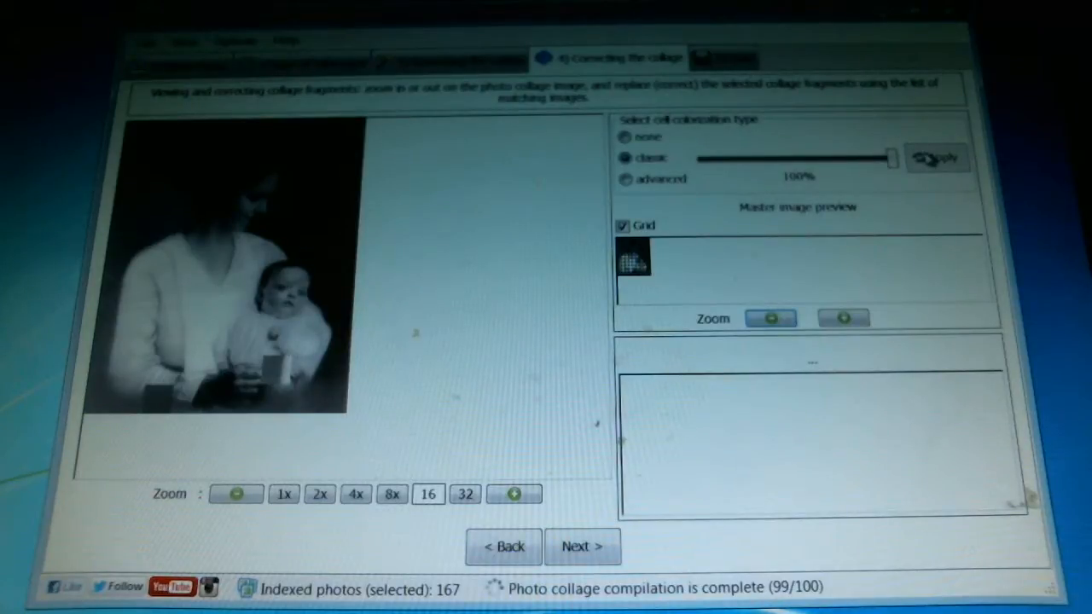
pyautogui.moveTo(888, 158); pyautogui.dragTo(798, 157)
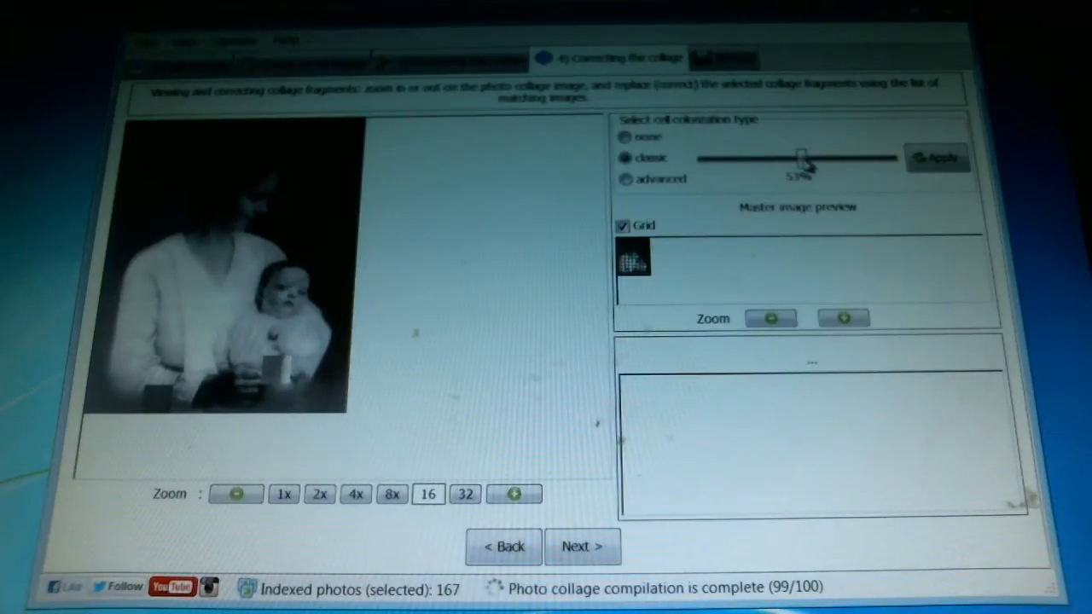
pyautogui.click(937, 159)
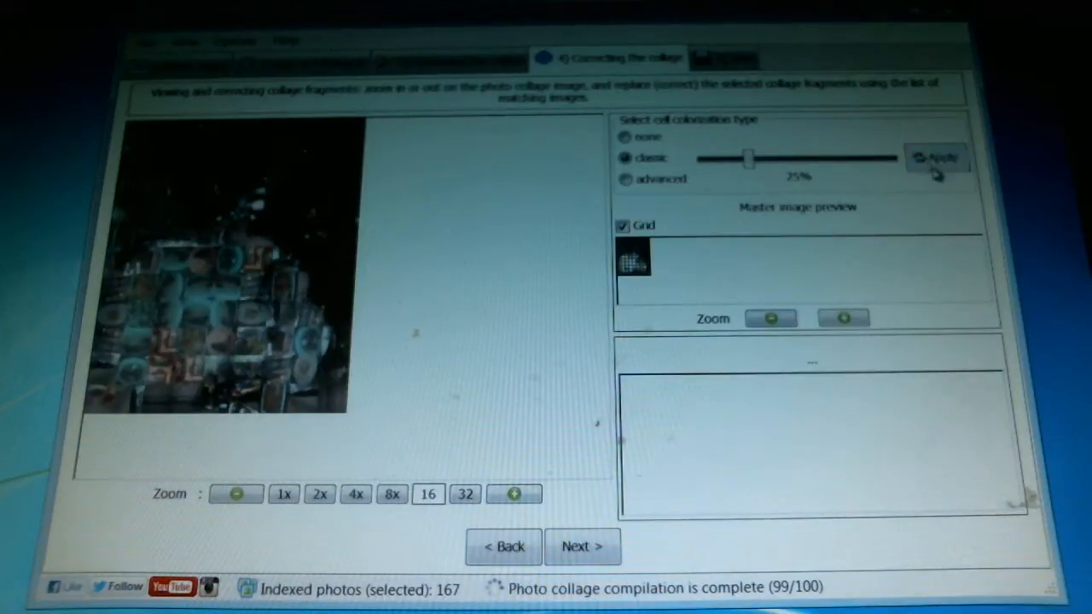
pyautogui.moveTo(749, 159); pyautogui.dragTo(736, 158)
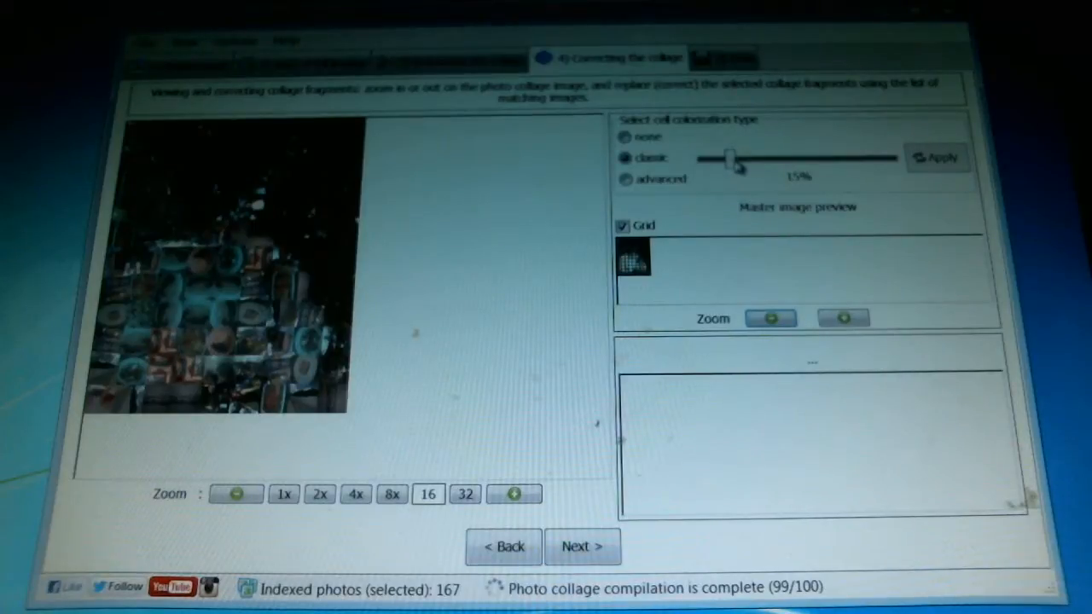
pyautogui.moveTo(728, 159); pyautogui.dragTo(700, 159)
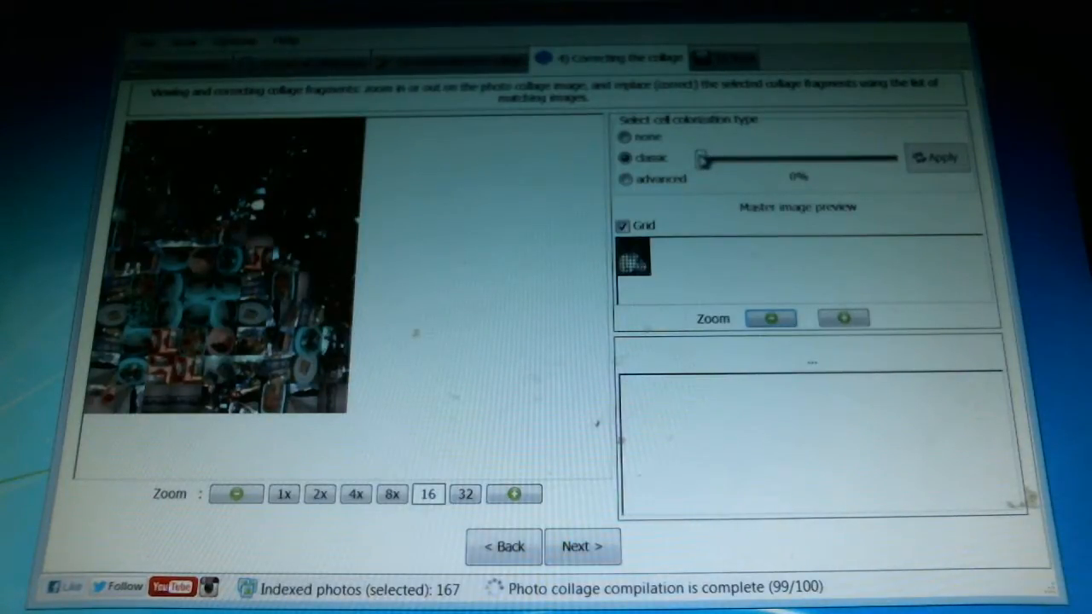
pyautogui.moveTo(701, 158); pyautogui.dragTo(724, 160)
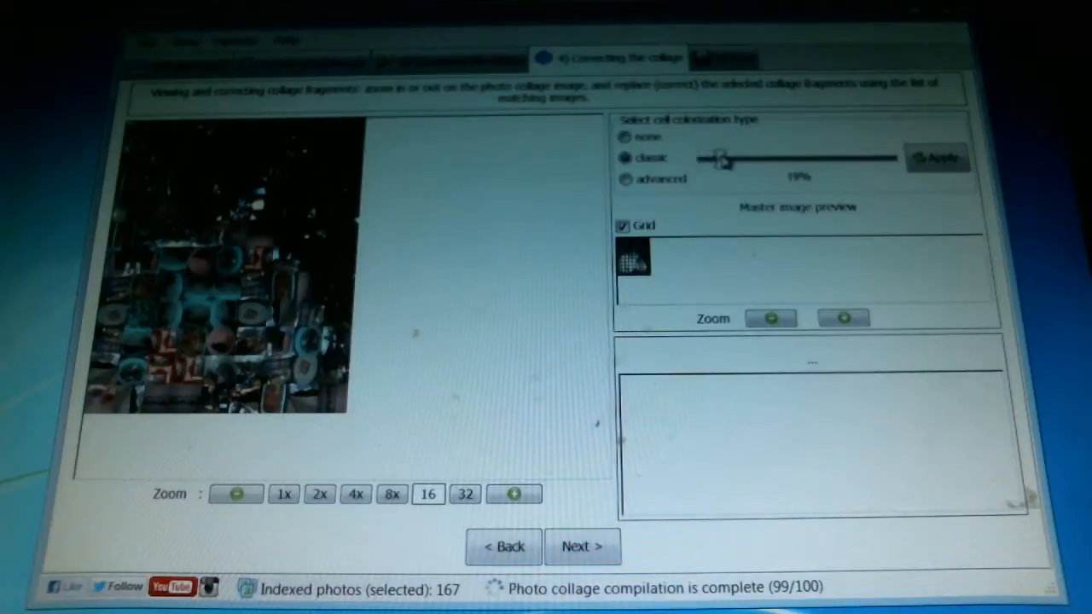
# Raise classic colorization to about 50%
pyautogui.moveTo(721, 159); pyautogui.dragTo(785, 159)
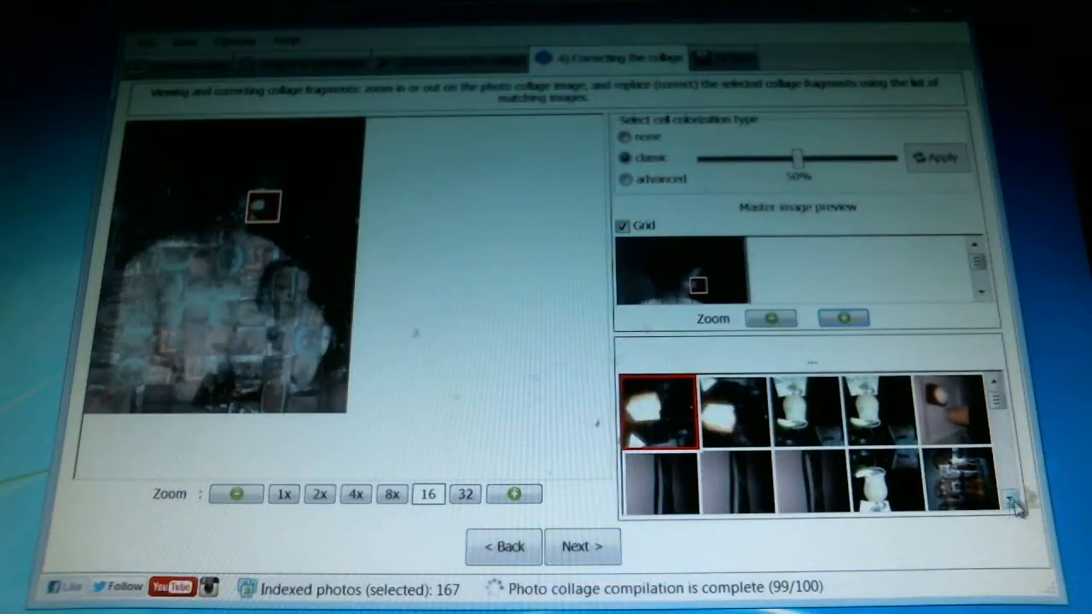
# Replace a cell near the mother's head with other matching food photos, including a glass of drink
pyautogui.click(736, 409)
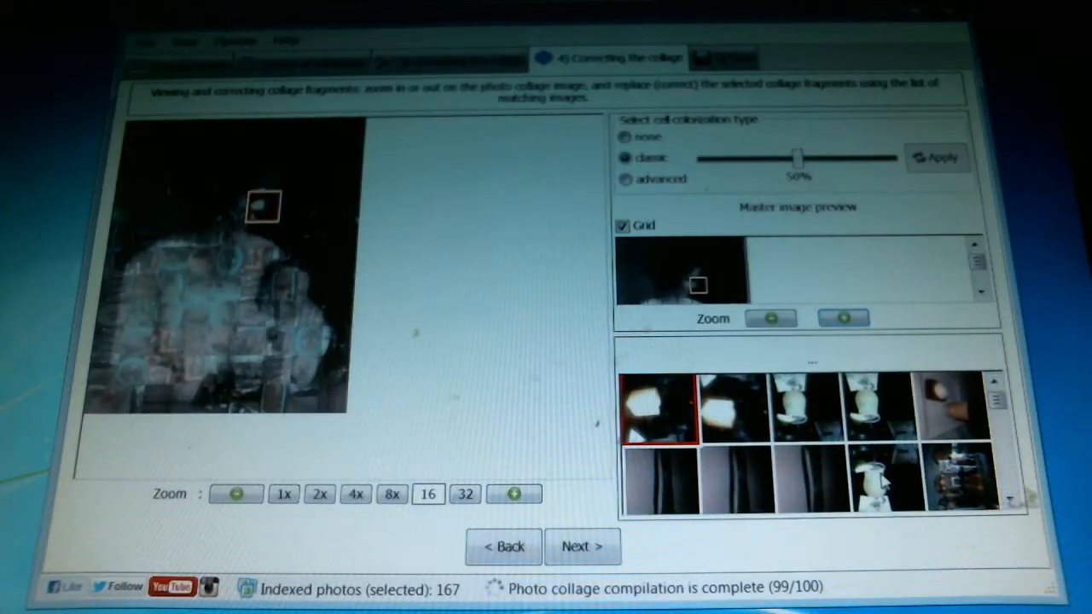
pyautogui.click(883, 478)
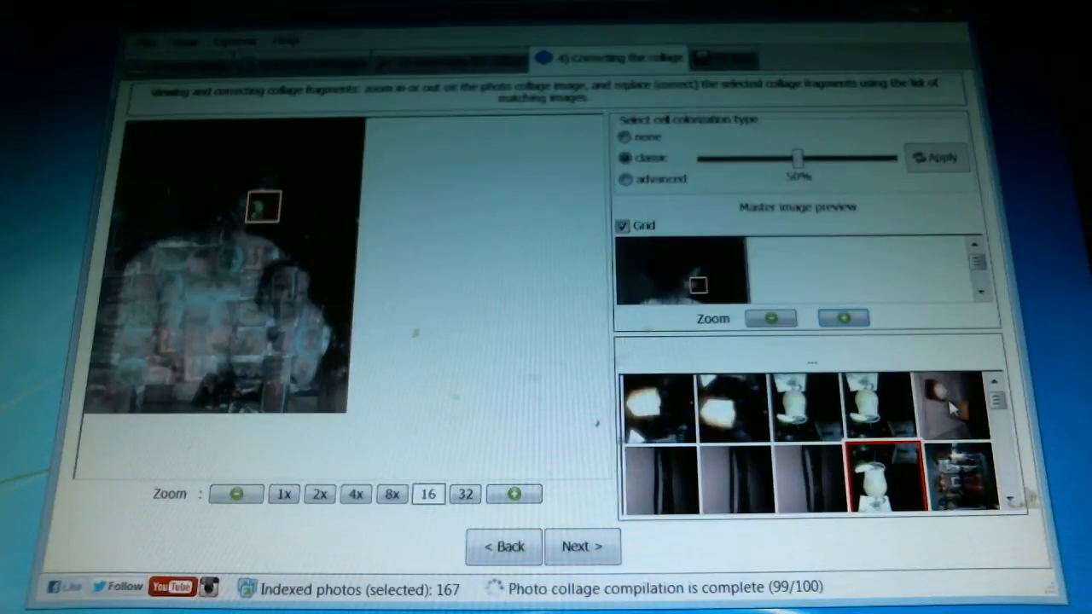
pyautogui.click(955, 405)
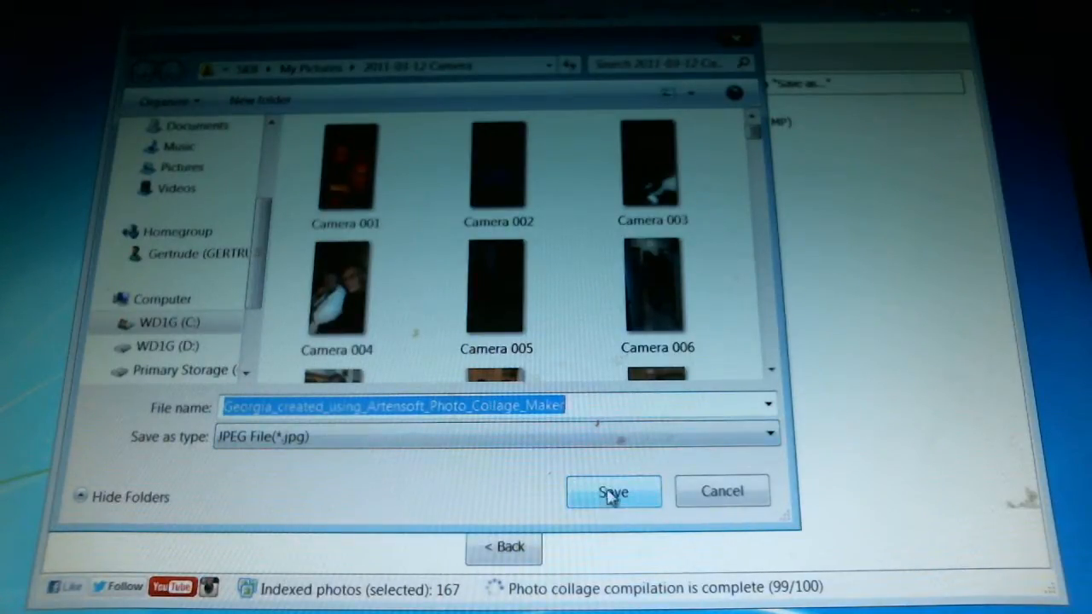
# Save the collage as a JPG in the 2011-03-12 Camera folder
pyautogui.click(613, 491)
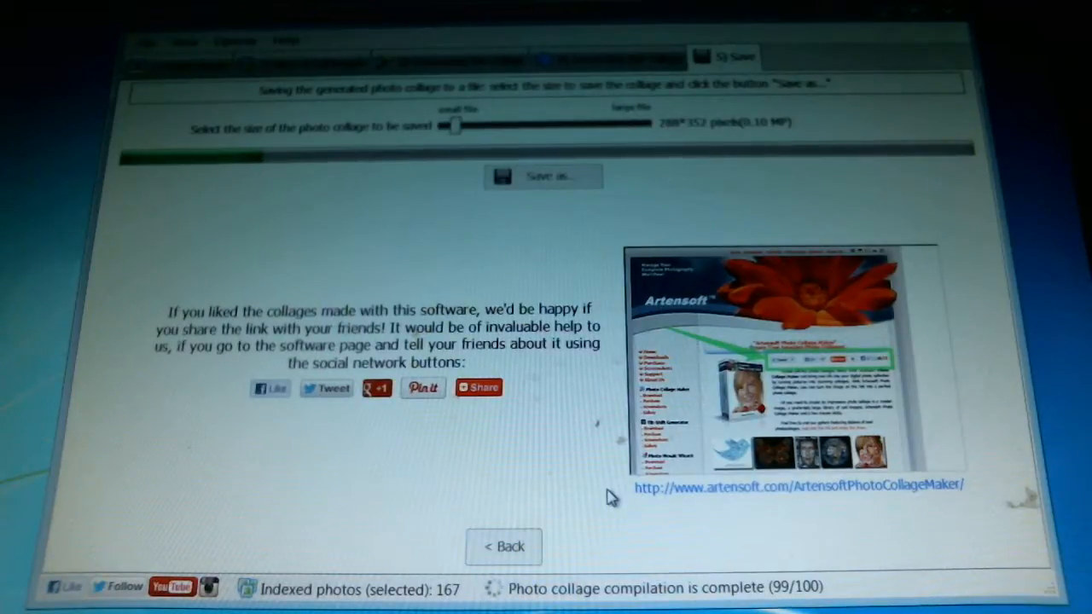
pyautogui.moveTo(363, 240)
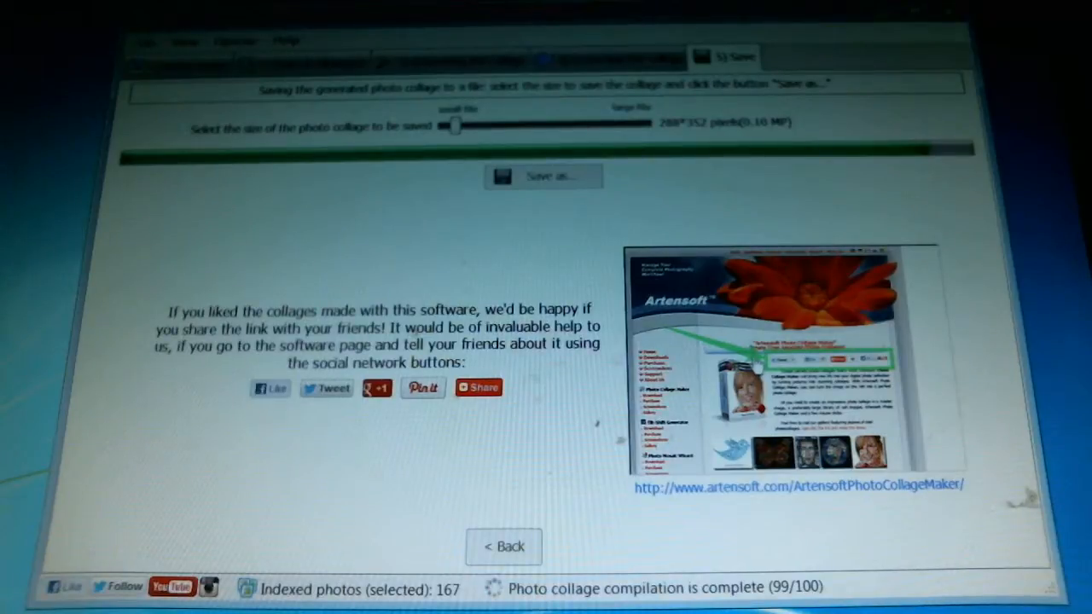
# Dismiss the message confirming the JPEG was saved to the 2011-03-12 Camera folder
pyautogui.click(543, 176)
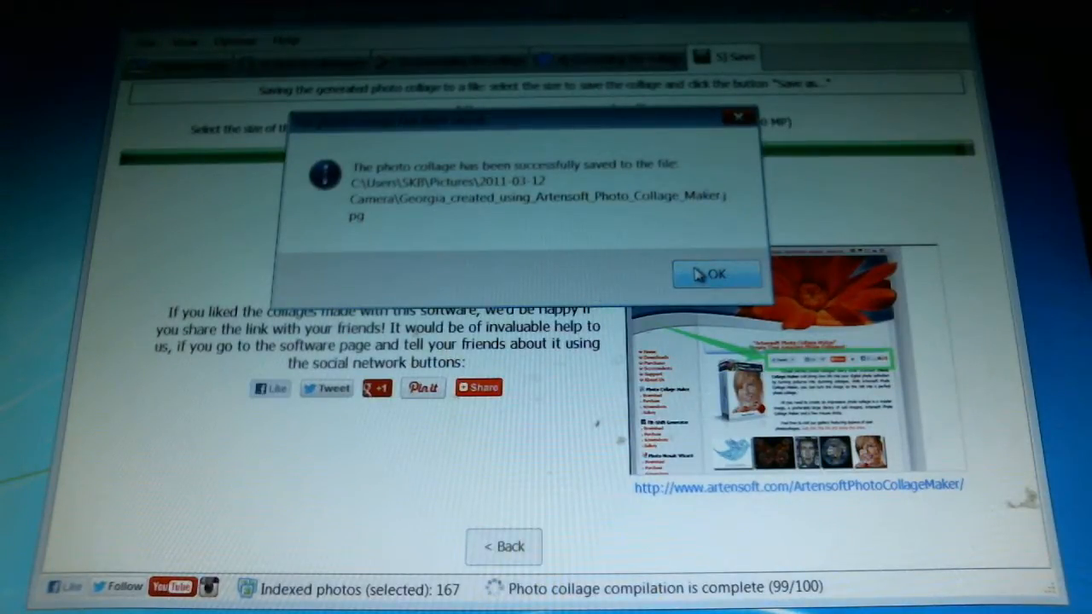